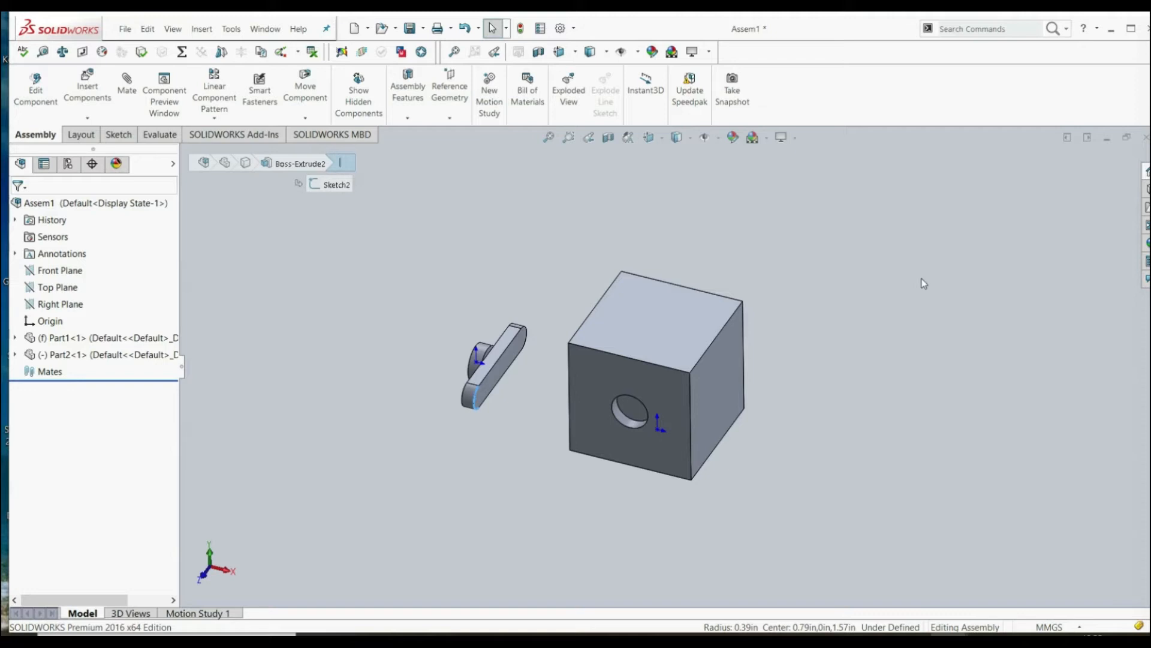
mouse_move(860, 234)
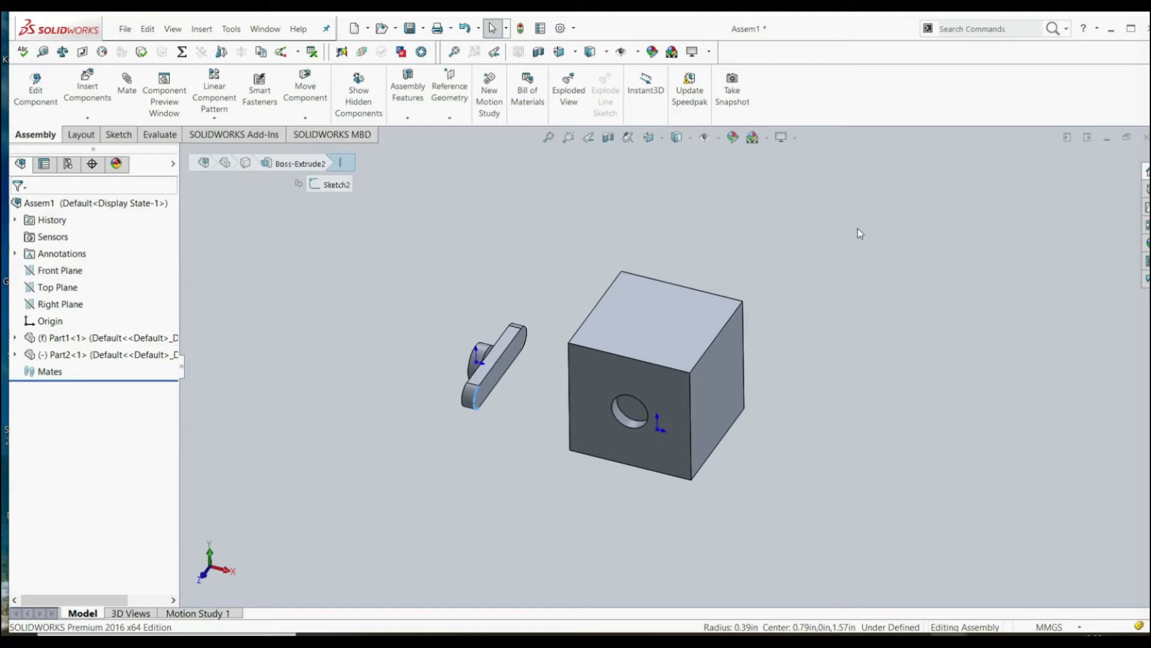
Step: Create a new assembly document (Assem4) from the Assembly template
click(352, 27)
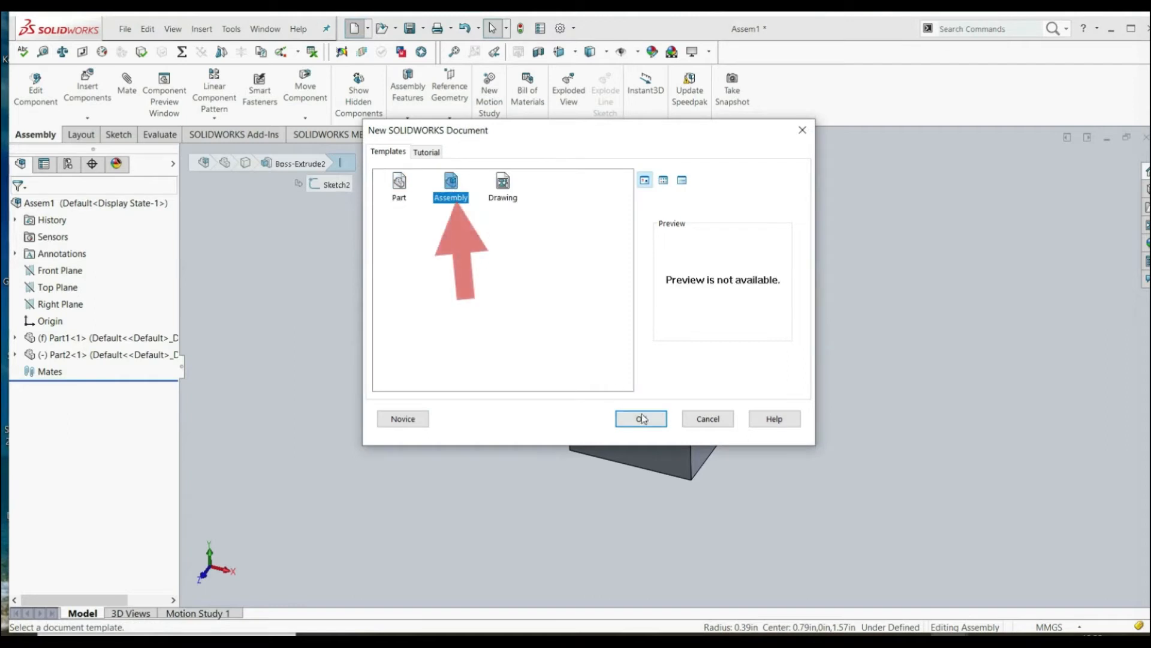
click(640, 417)
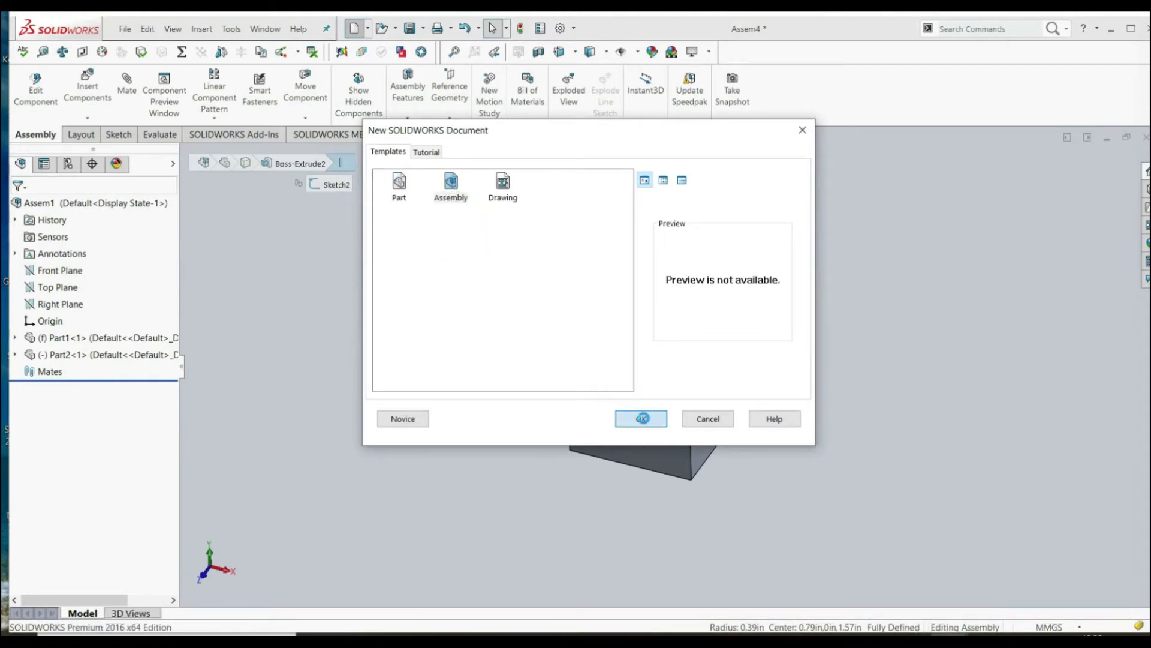
click(640, 417)
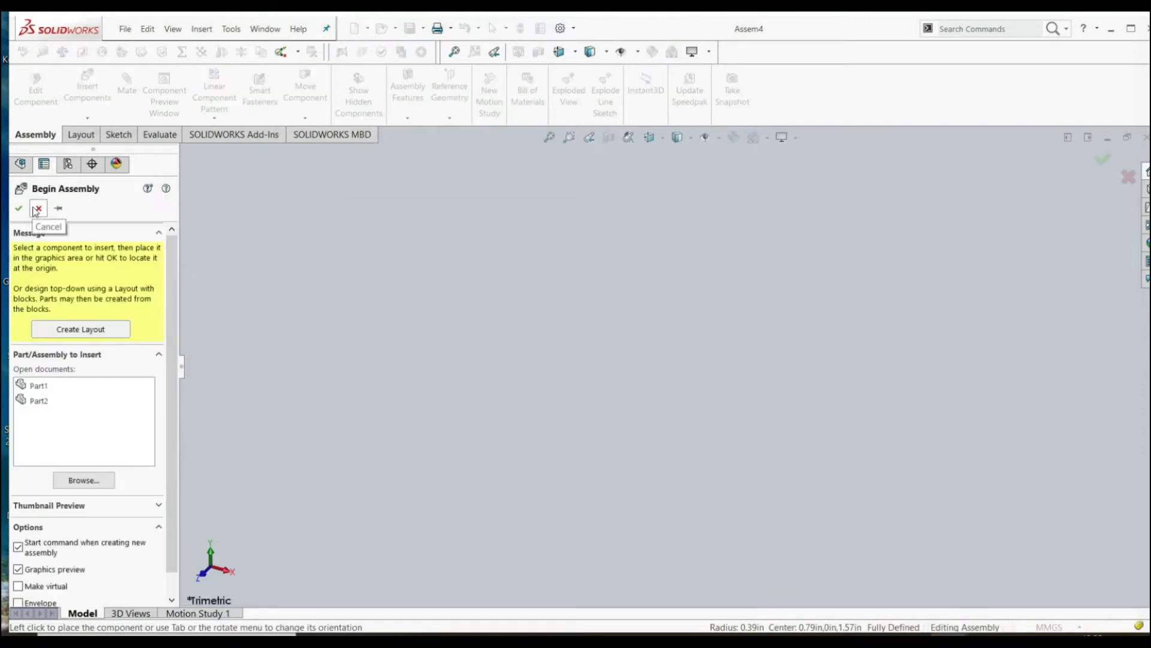
Step: Insert Part1, the cube with a hole, at the origin as a fixed component
click(37, 207)
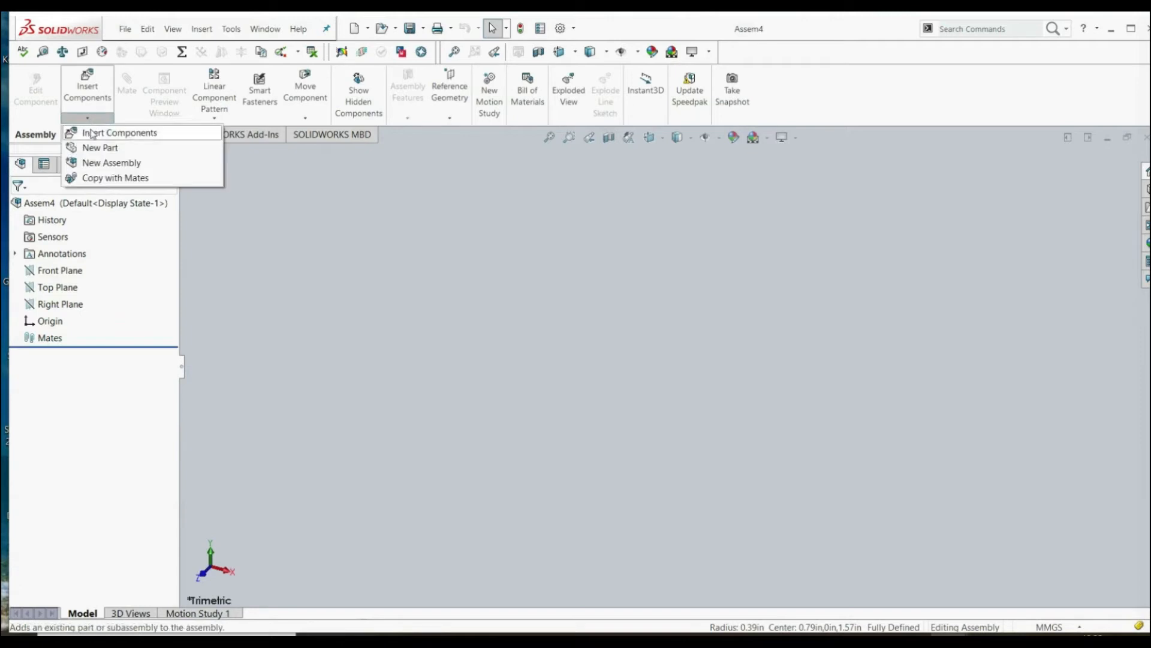
click(119, 132)
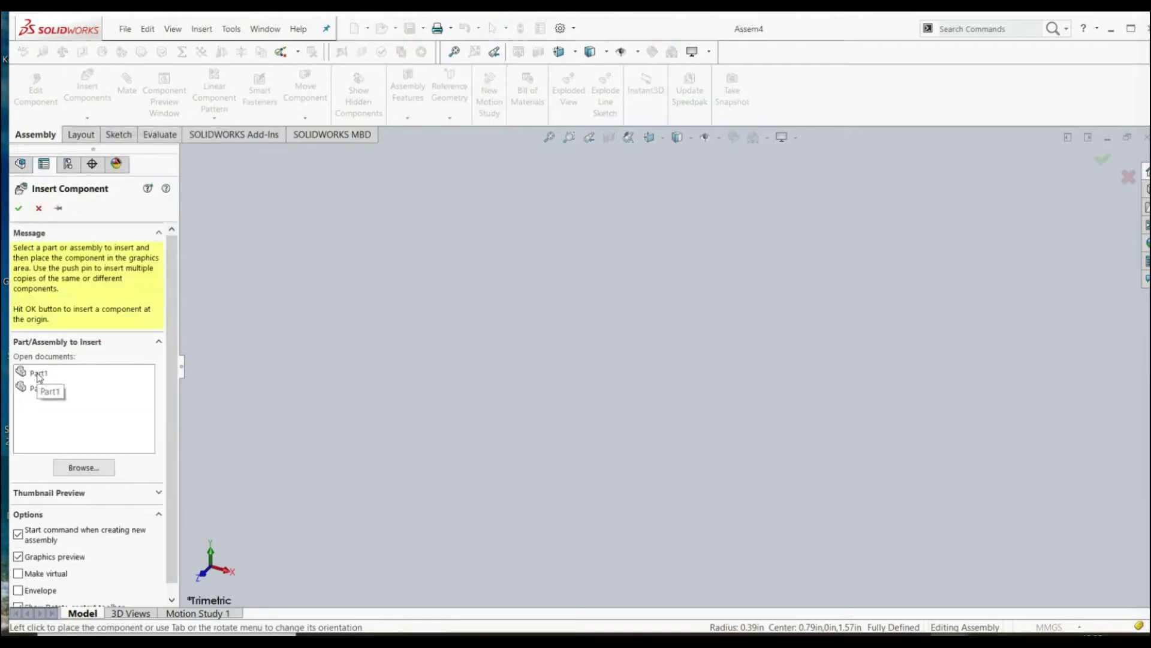
click(38, 373)
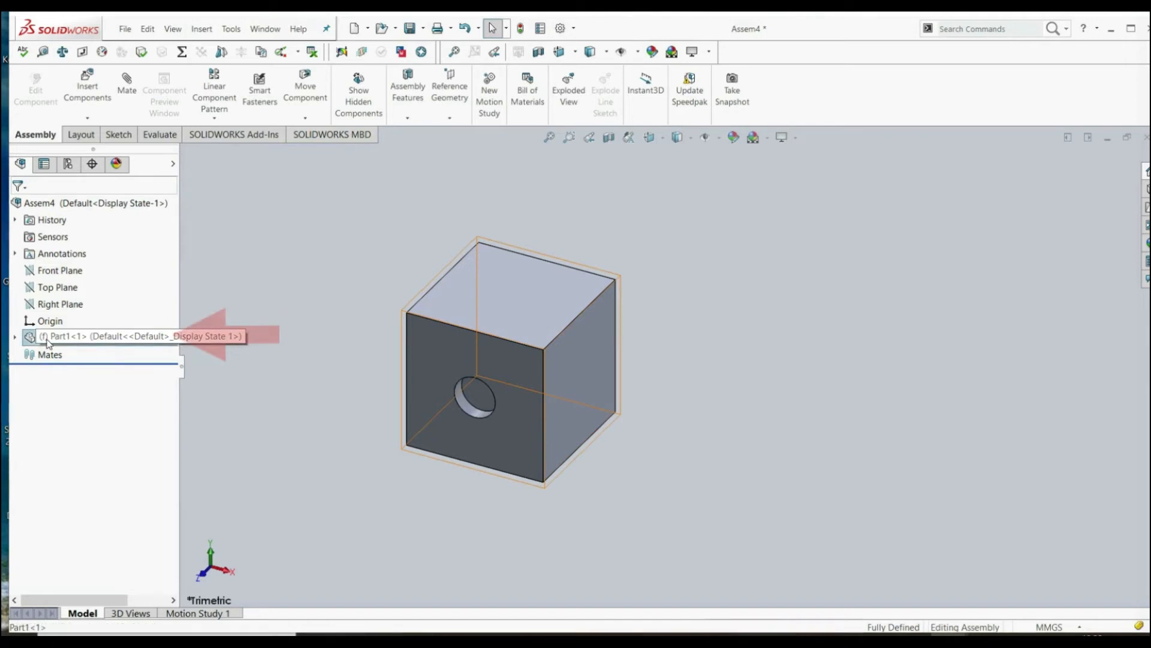
Step: Float Part1 so the assembly becomes under defined, and highlight the top plane
right_click(58, 336)
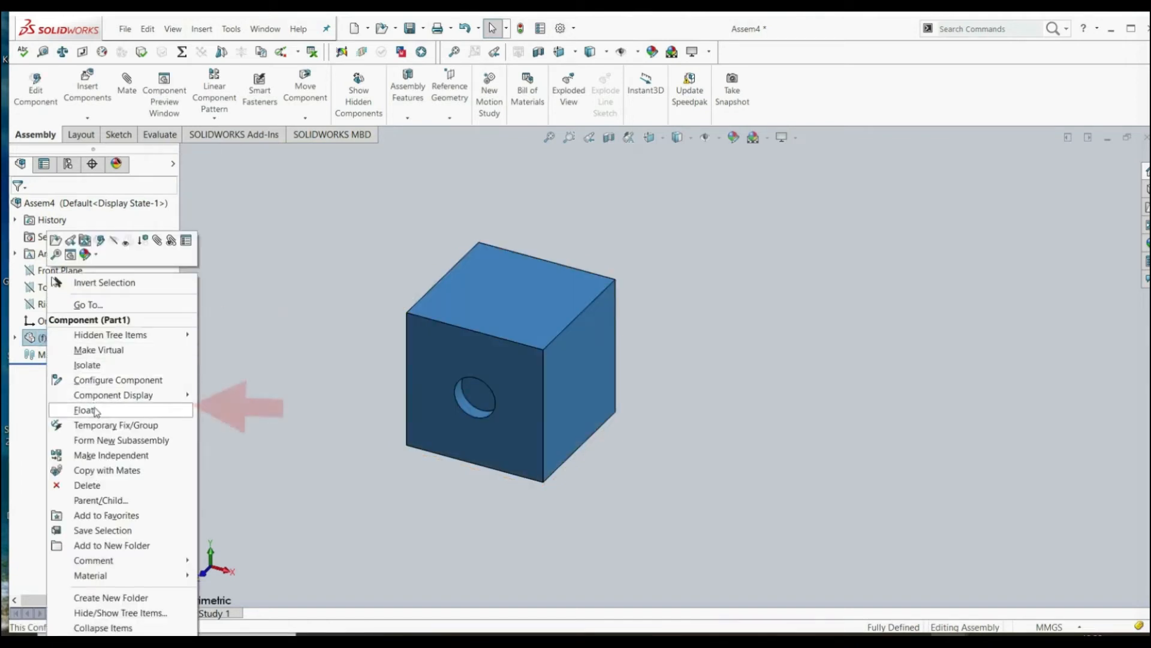
click(84, 410)
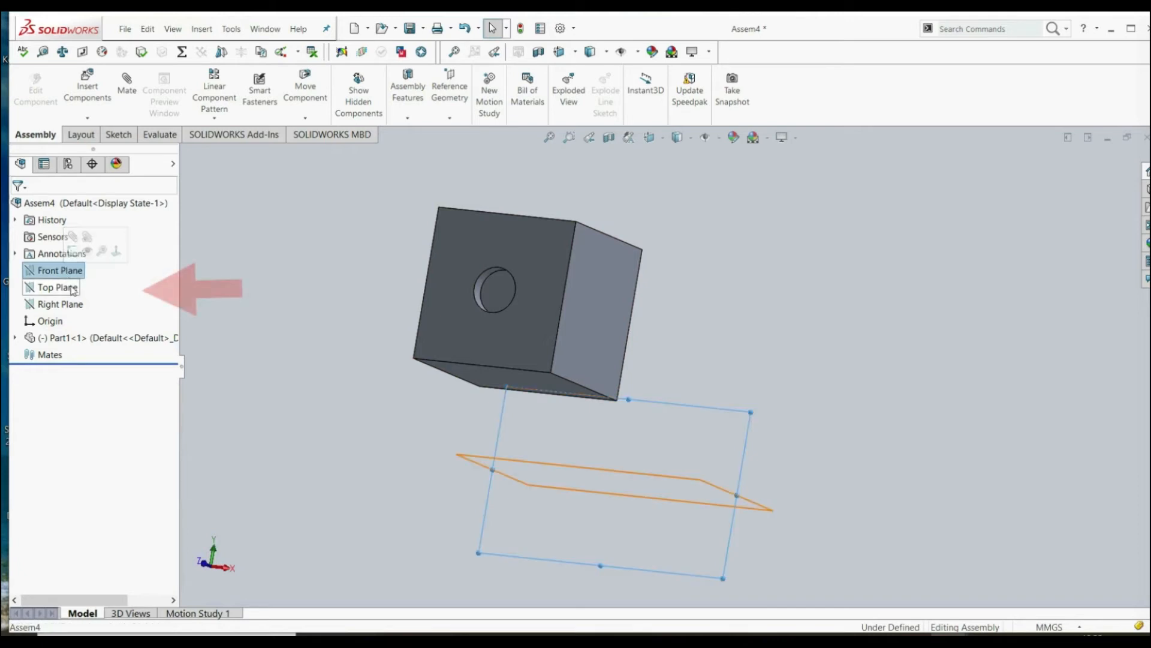
click(60, 303)
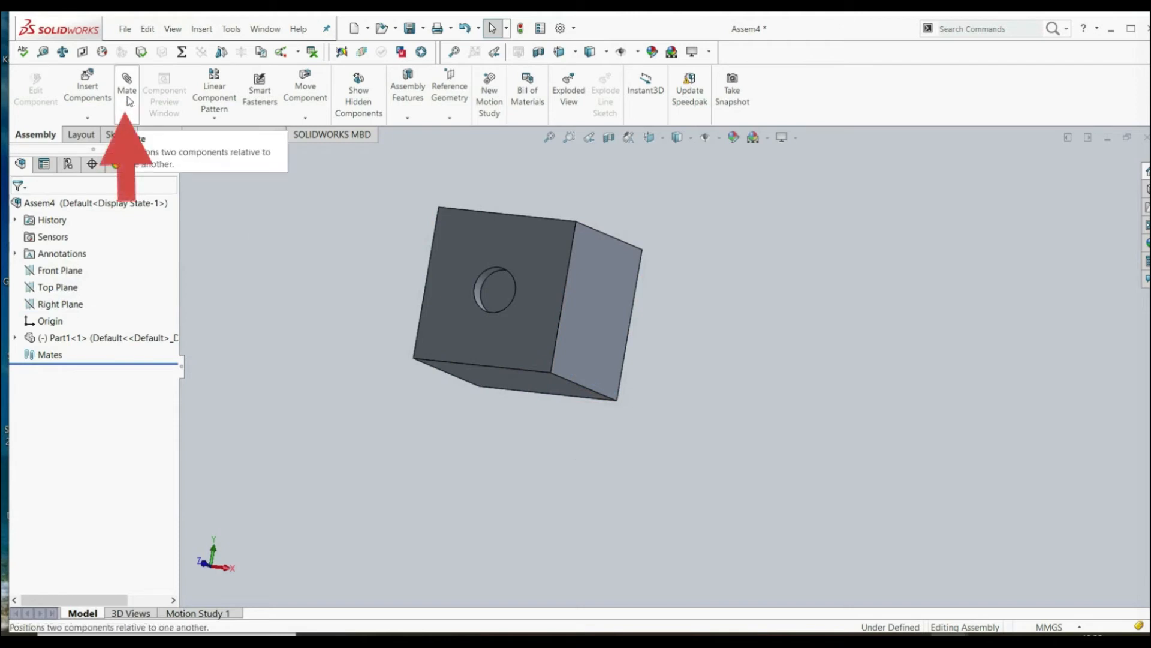
Step: Mate Part1's bottom face coincident to the assembly's Top Plane
click(126, 88)
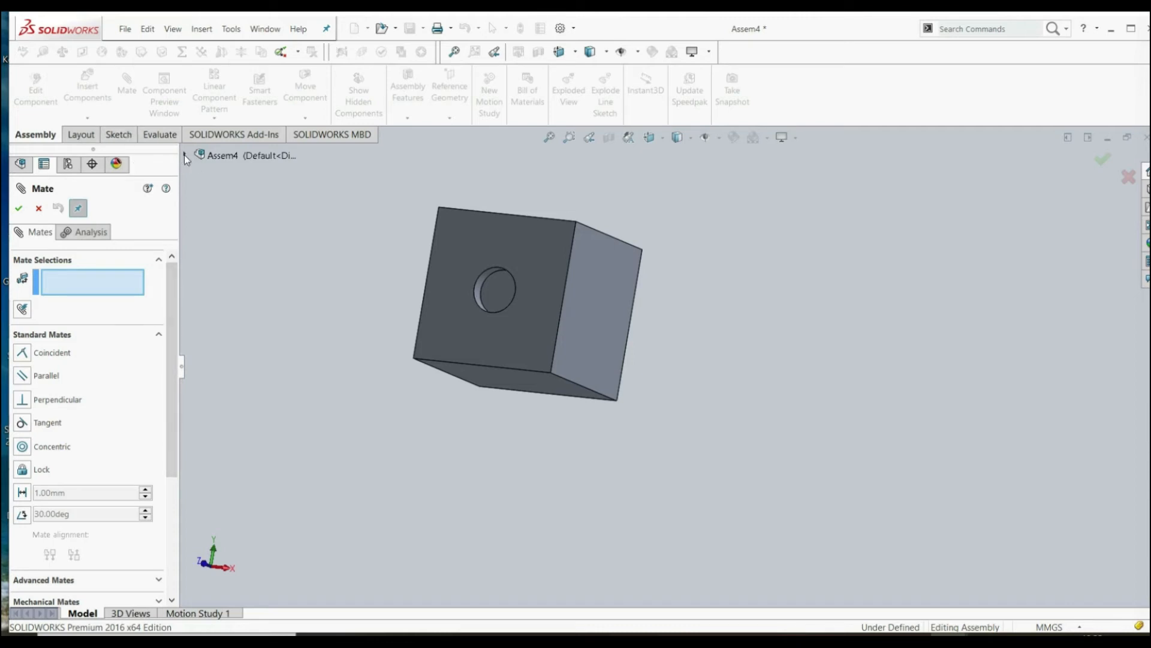
click(241, 239)
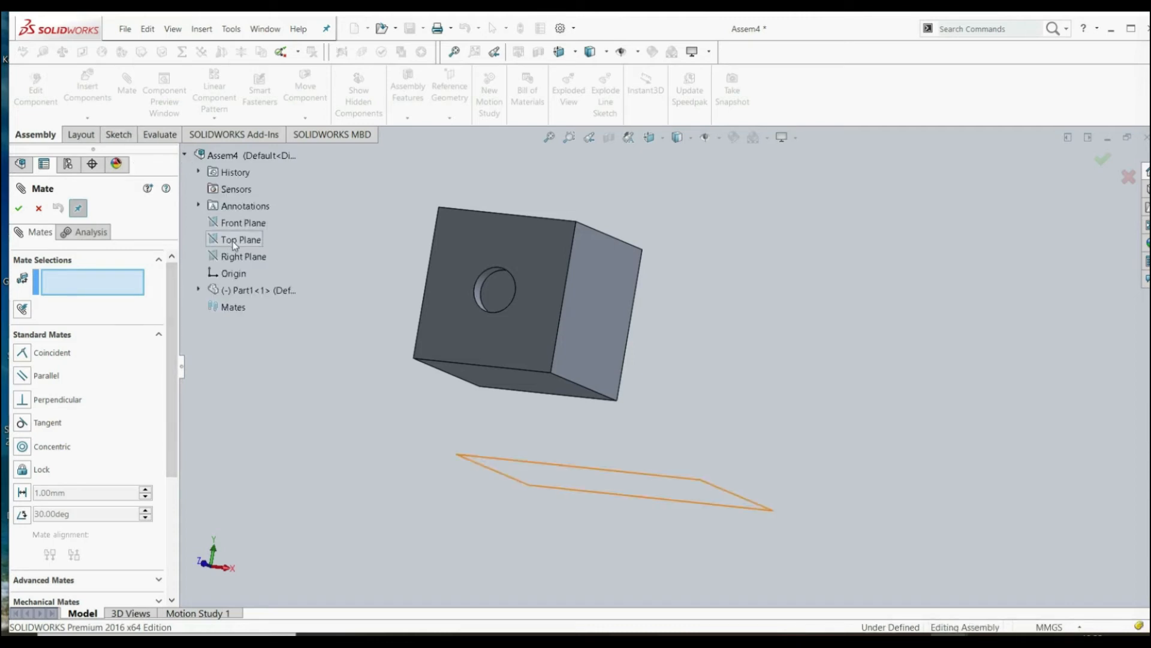
click(241, 238)
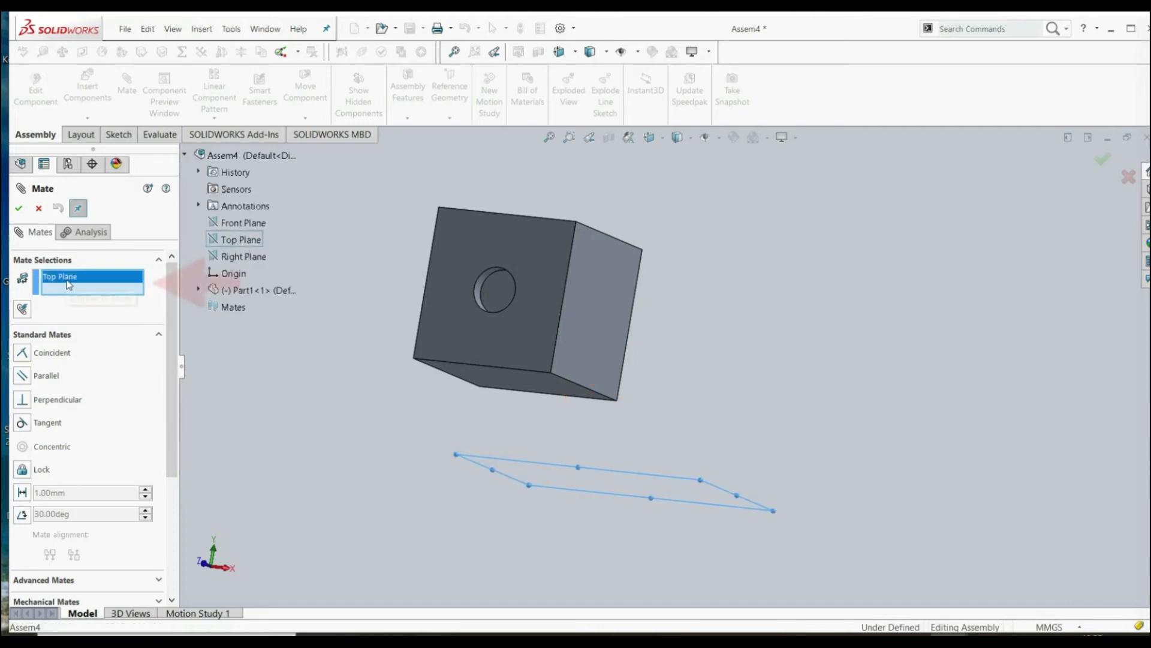
mouse_move(506, 387)
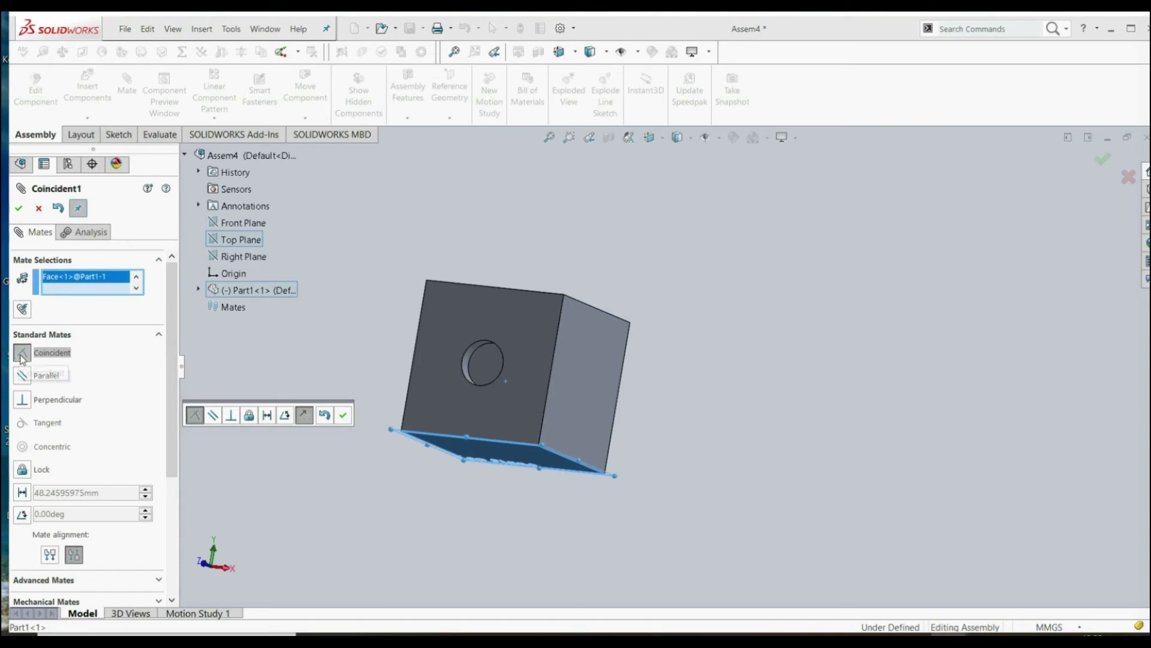
mouse_move(41, 360)
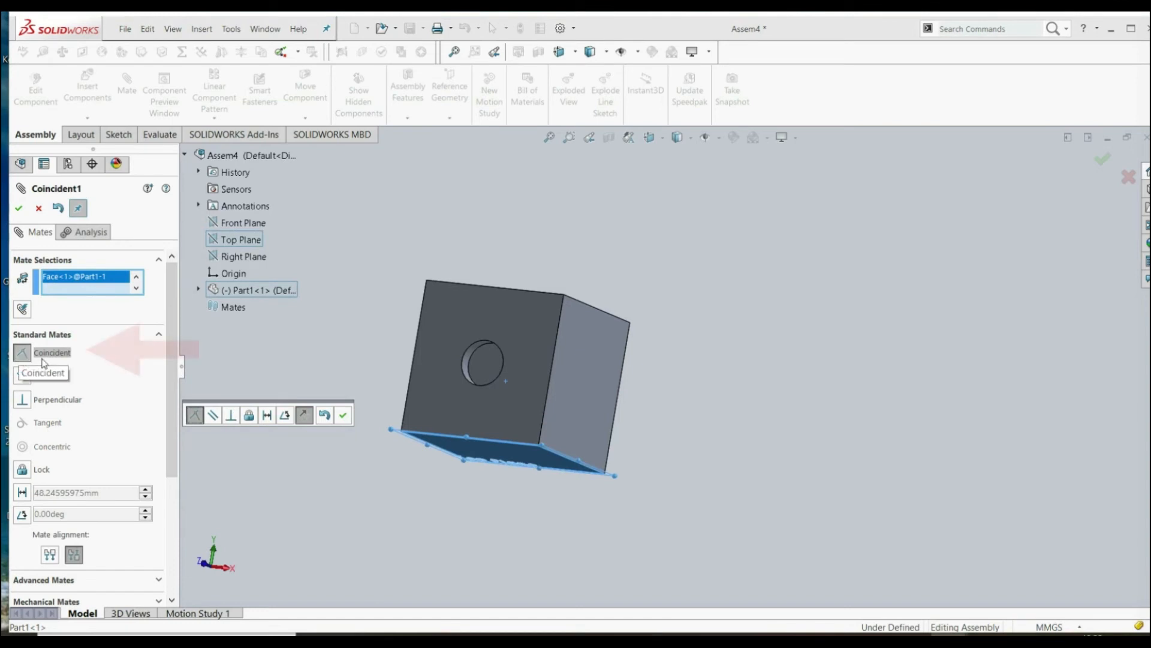
click(342, 415)
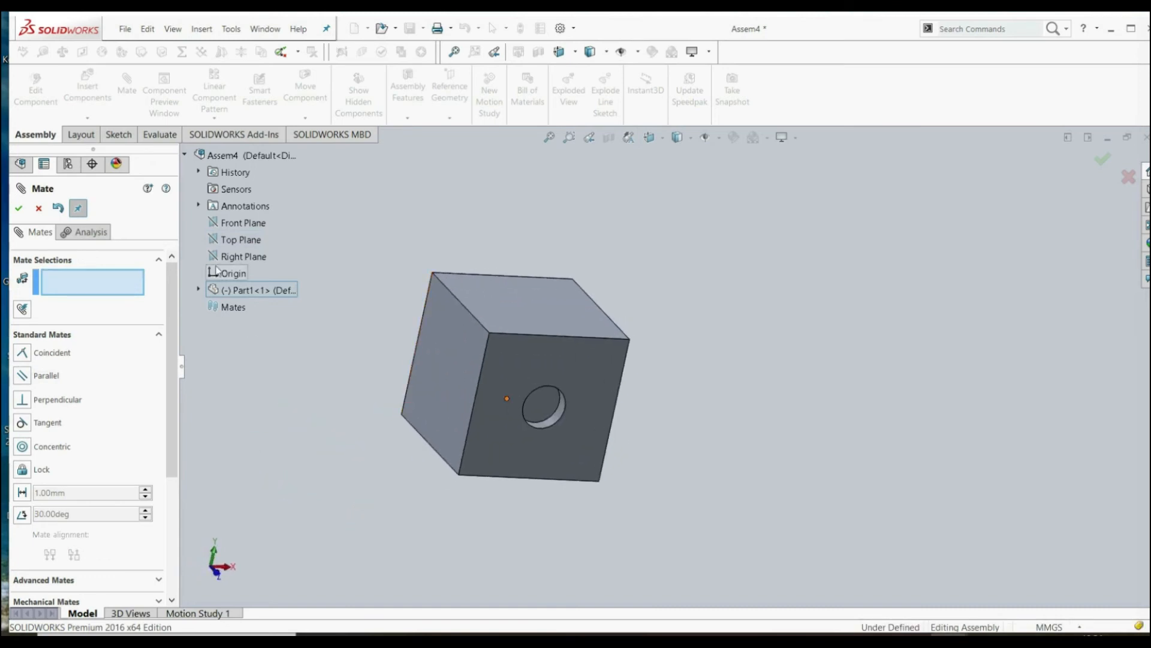
Step: Mate a Part1 face coincident to the Front Plane and select the Right Plane for the third mate
click(242, 223)
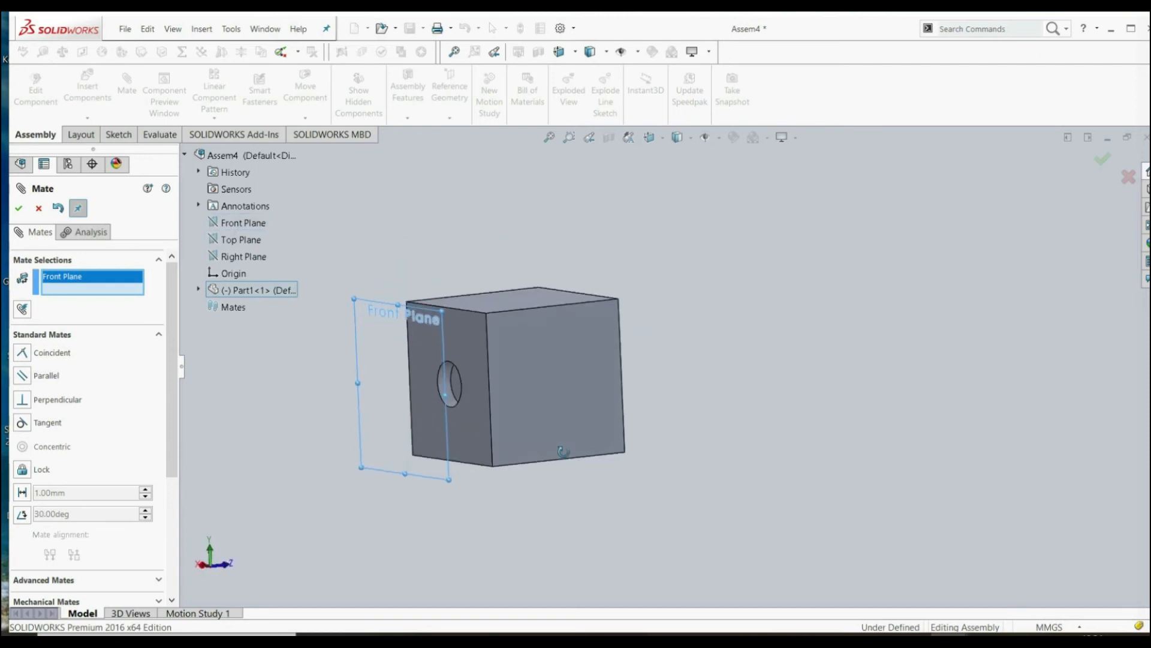
mouse_move(469, 428)
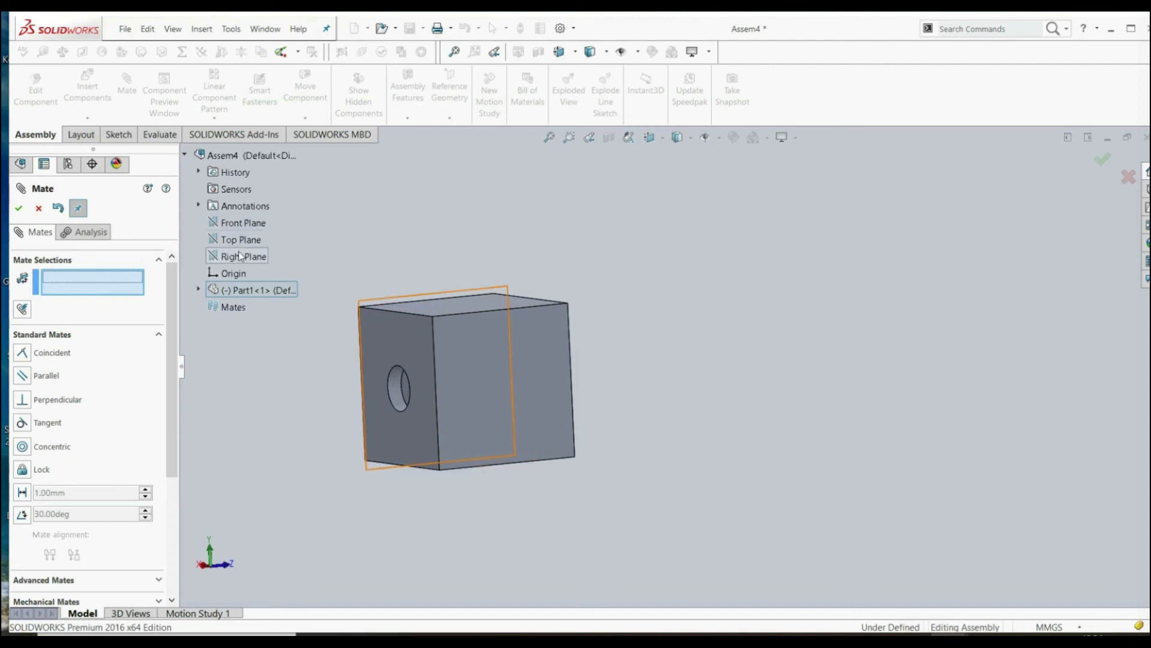
click(244, 256)
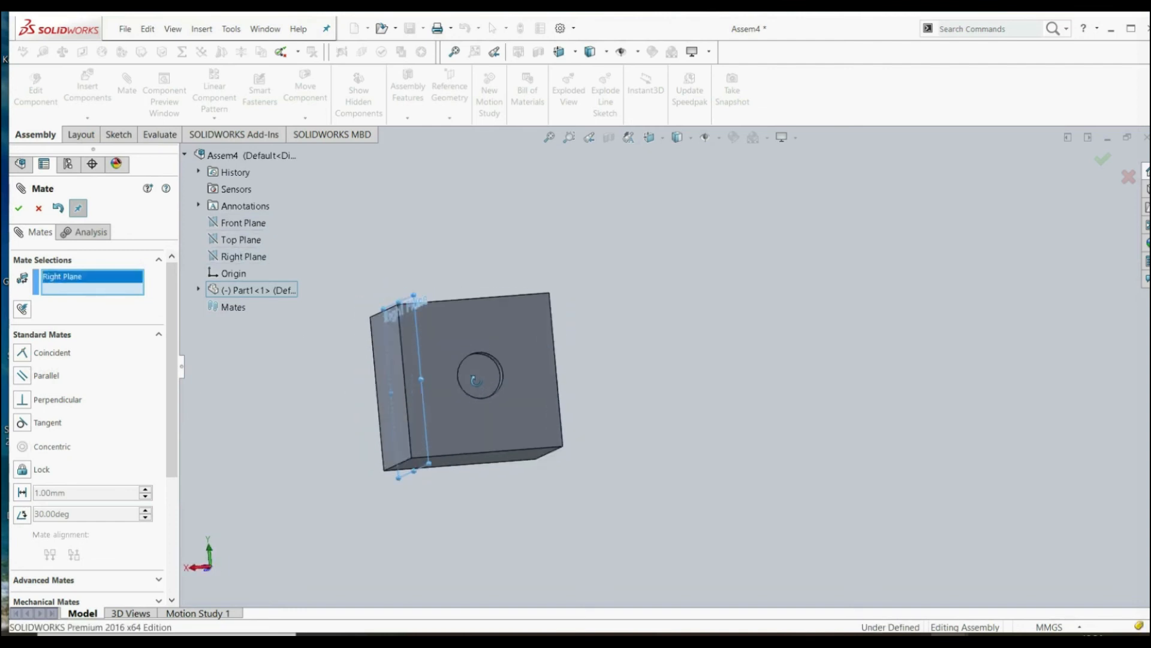